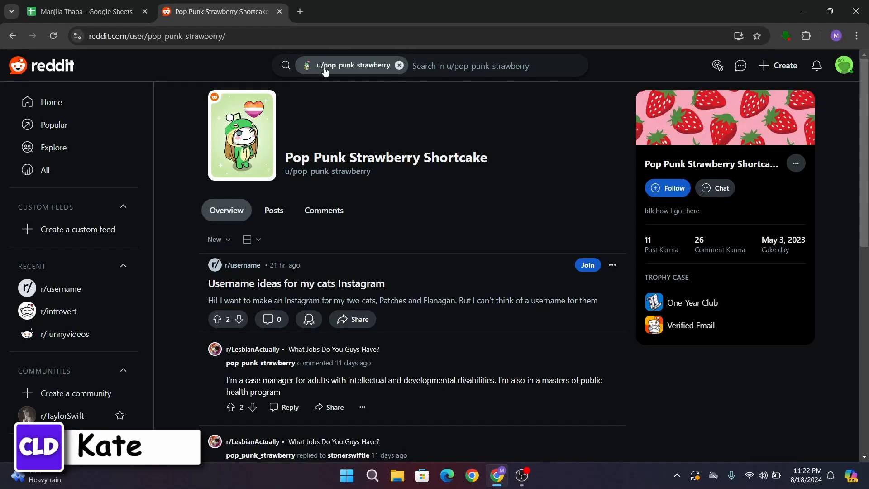
mouse_move(377, 68)
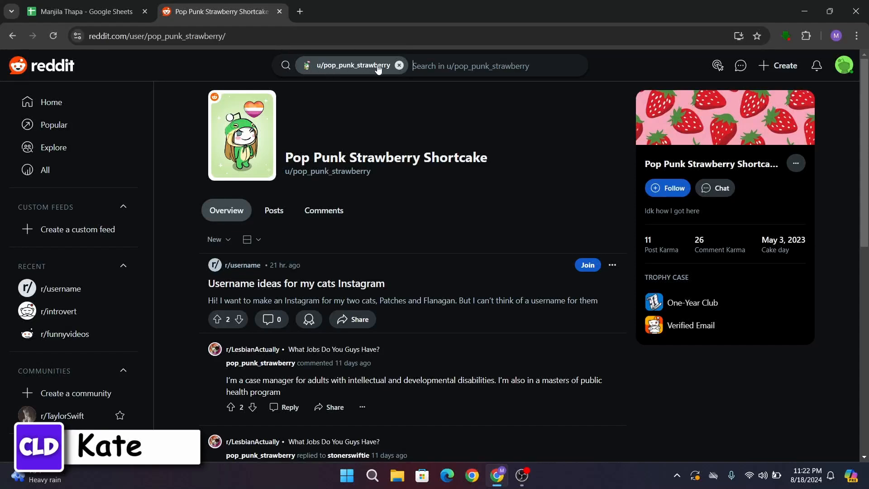
mouse_move(539, 183)
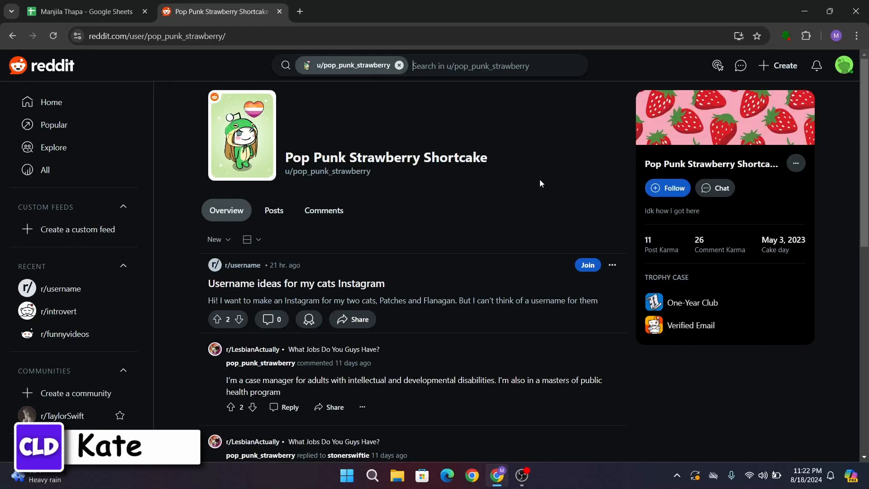
mouse_move(775, 126)
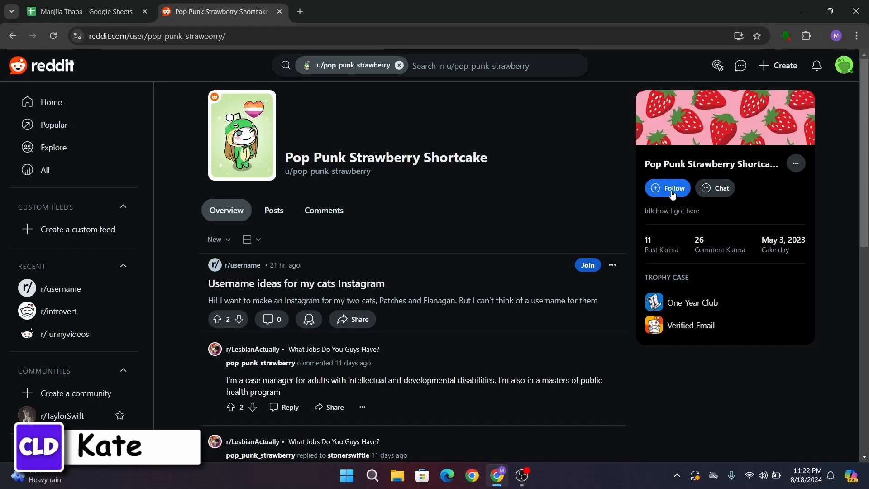
mouse_move(676, 200)
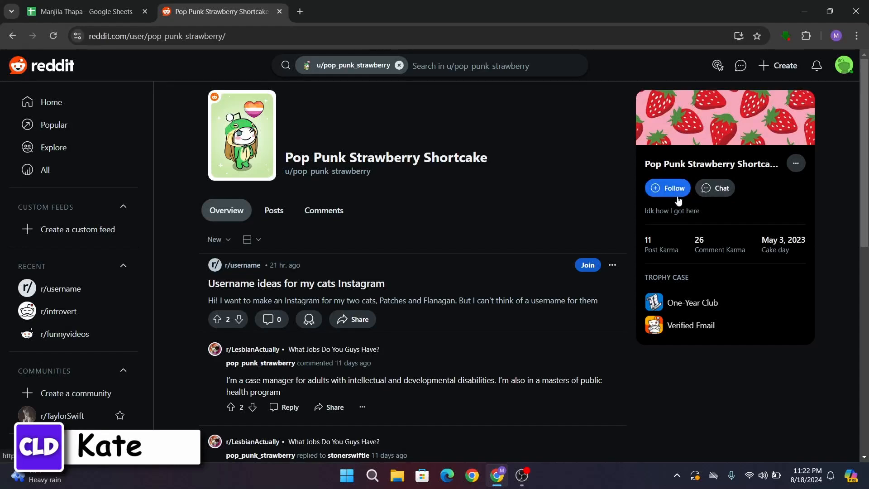
click(667, 188)
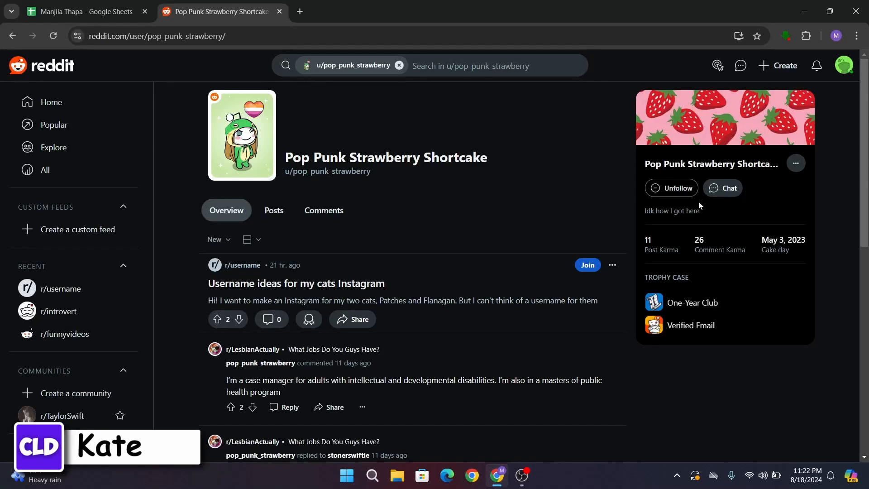
mouse_move(722, 188)
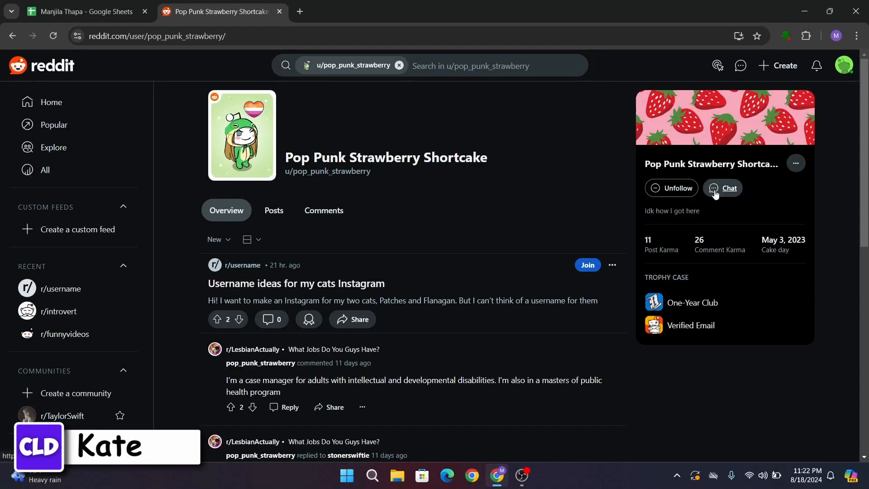
click(723, 187)
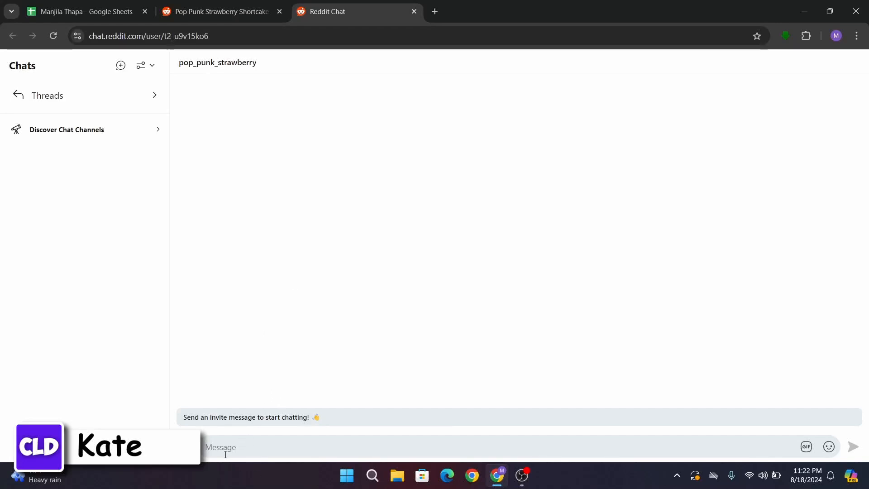
mouse_move(235, 62)
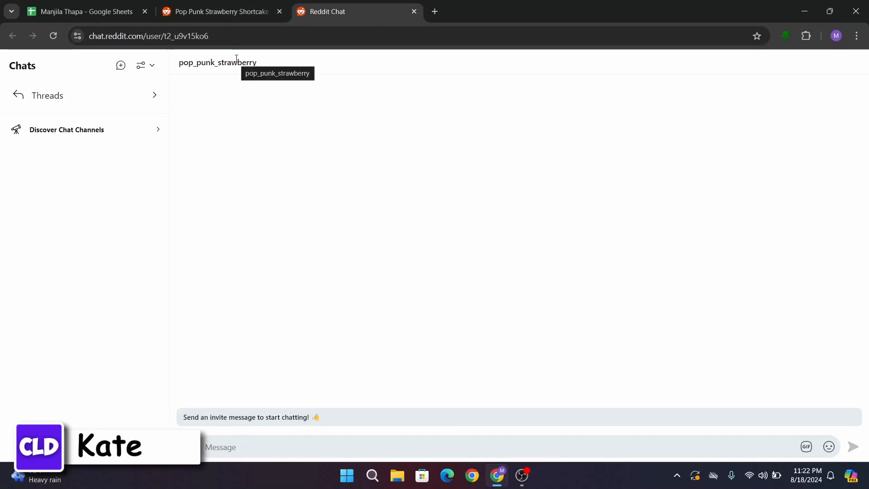
mouse_move(218, 462)
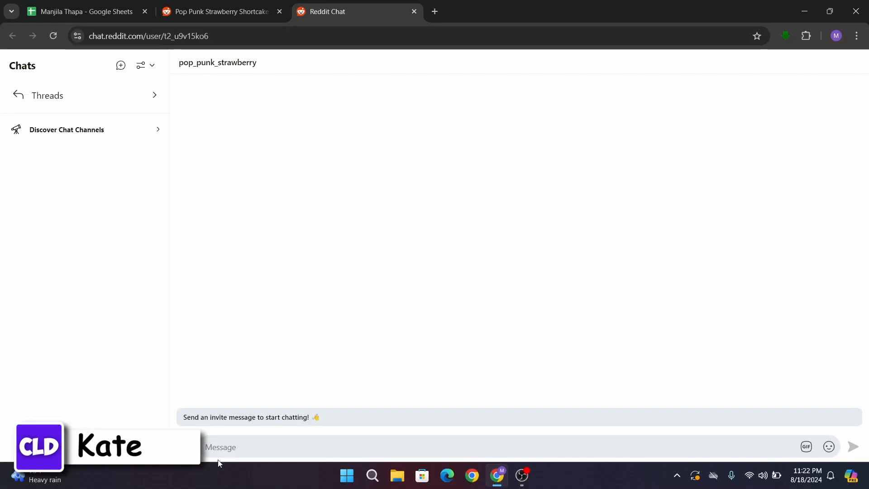